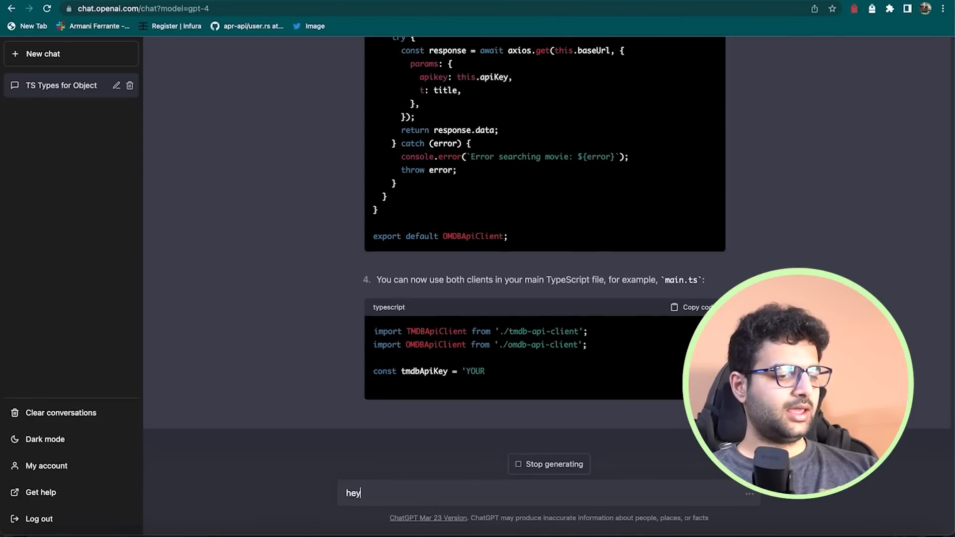
pyautogui.write('can u create a ismi')
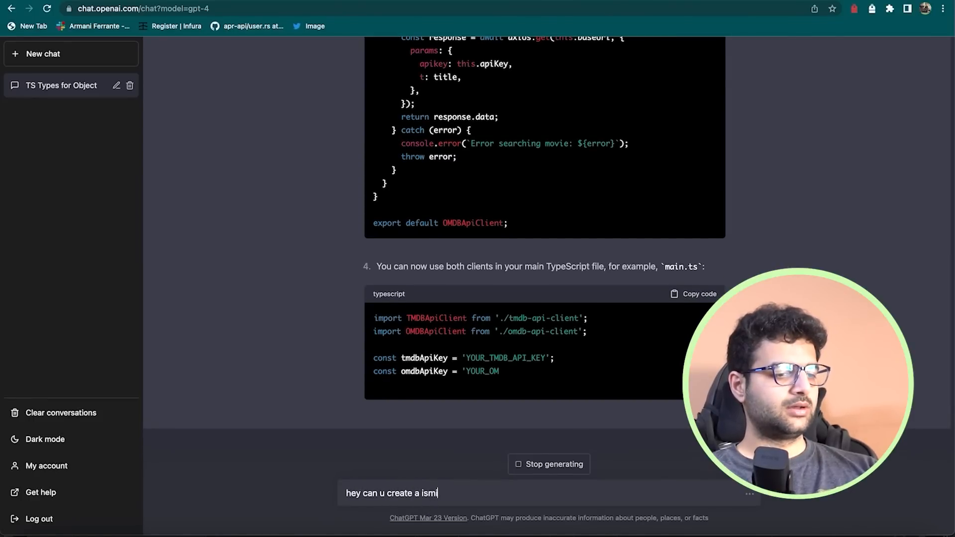